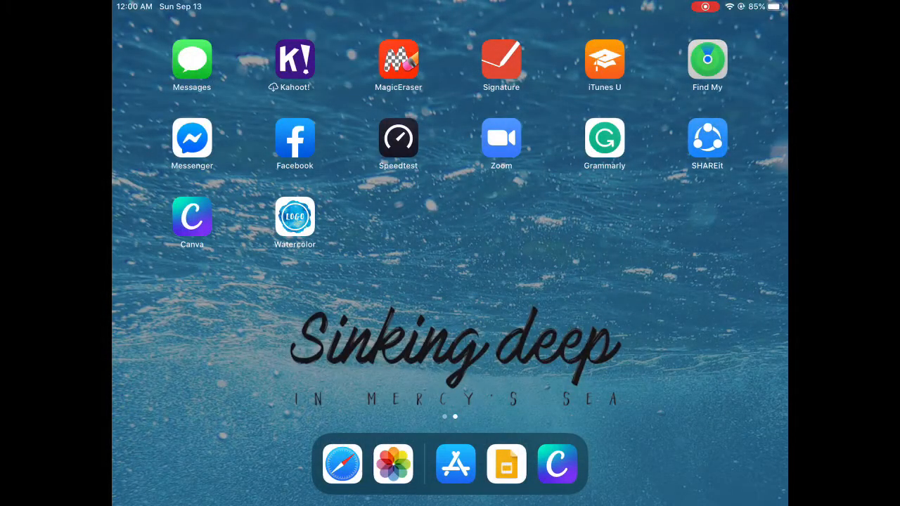
Launch the Watercolor logo app from the iPadOS Home Screen
{"action": "left_click", "coordinate": [295, 215]}
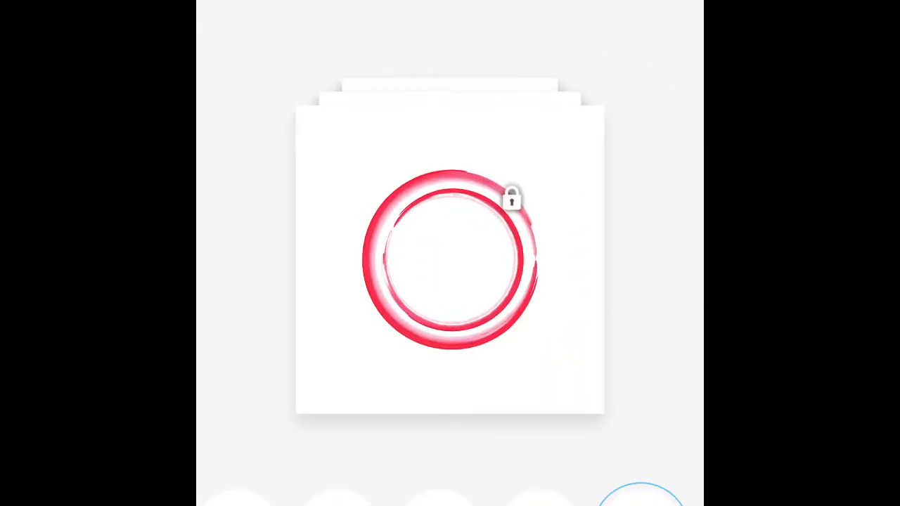
Scroll past the locked templates and upgrade page to pick the watercolour circle style
{"action": "scroll", "scroll_direction": "down", "scroll_amount": 3}
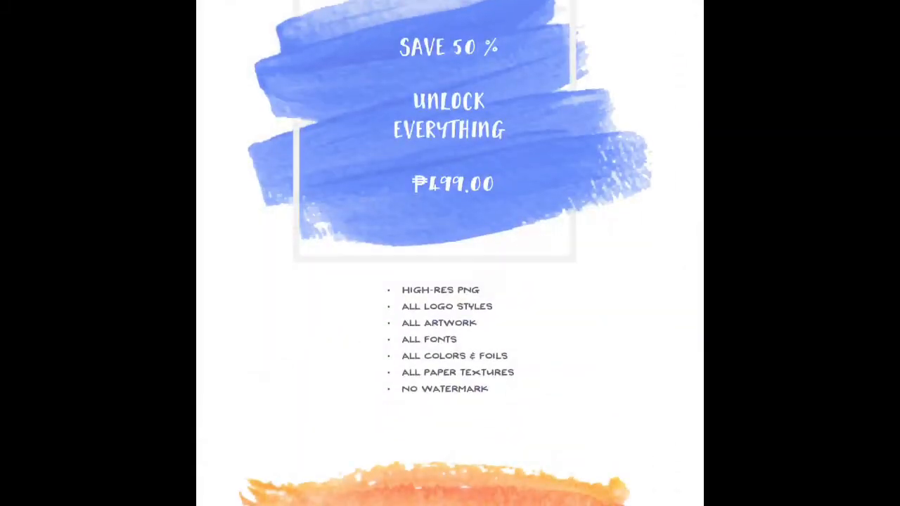
{"action": "scroll", "scroll_direction": "down", "scroll_amount": 3}
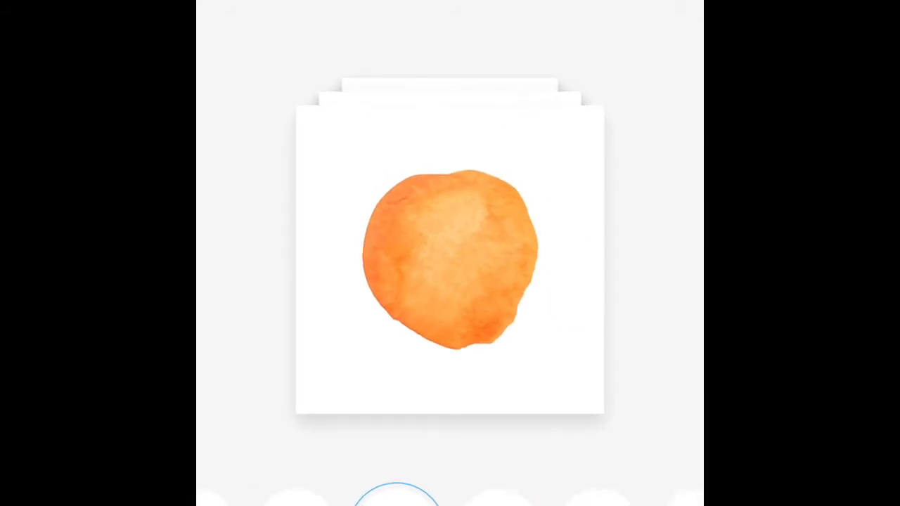
{"action": "scroll", "scroll_direction": "down", "scroll_amount": 3}
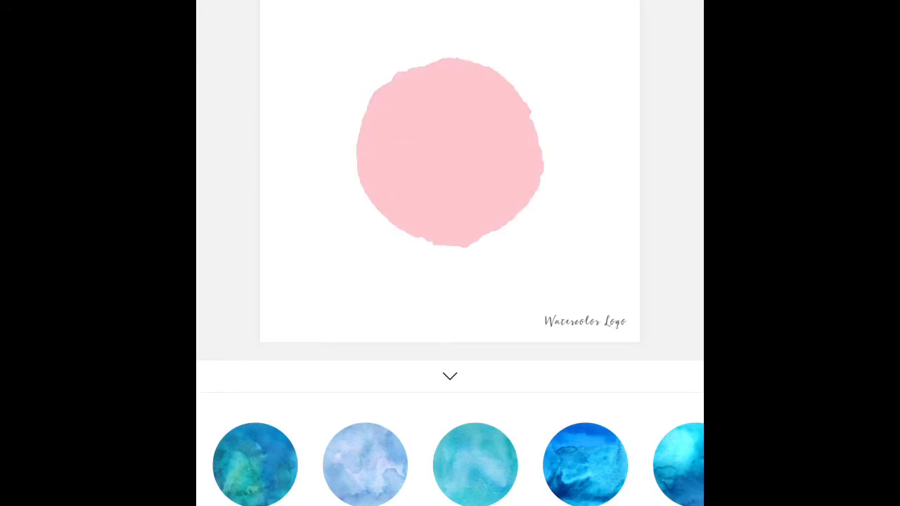
Paint the circle with the teal watercolour swatch and show the Art categories
{"action": "left_click", "coordinate": [364, 464]}
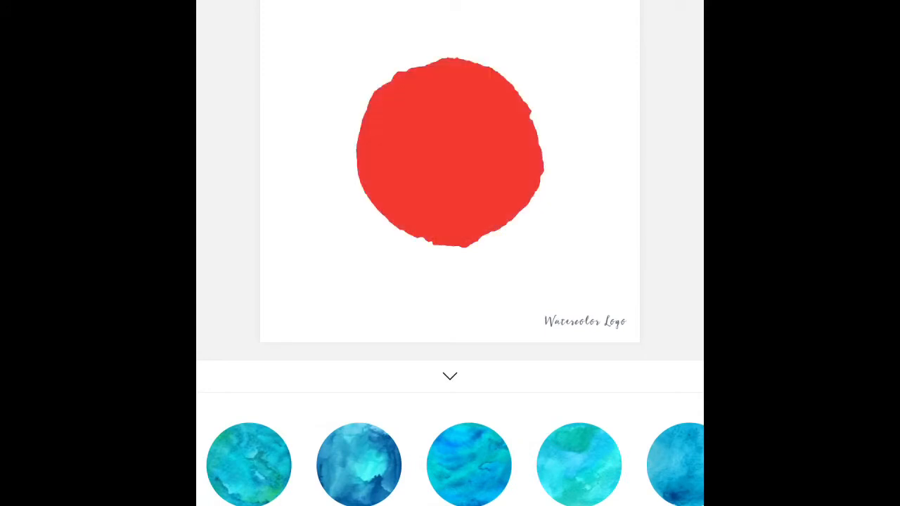
{"action": "left_click", "coordinate": [248, 464]}
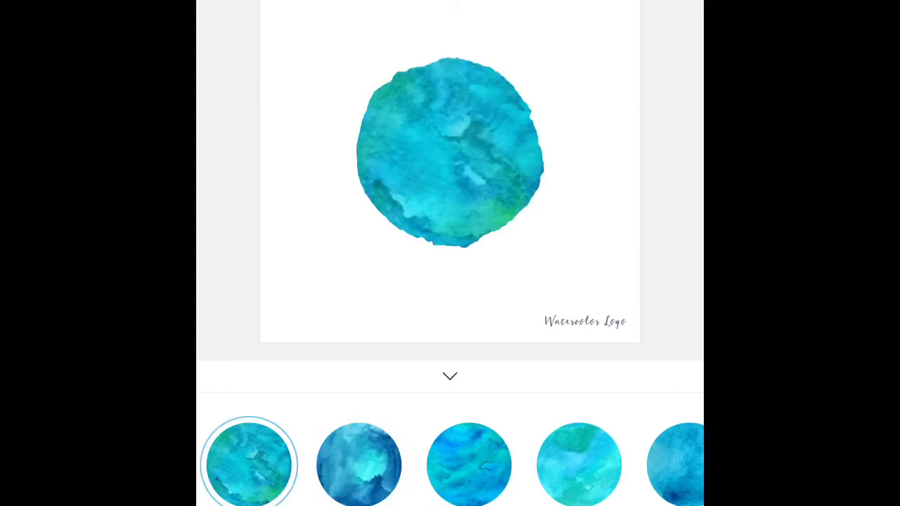
{"action": "left_click", "coordinate": [449, 376]}
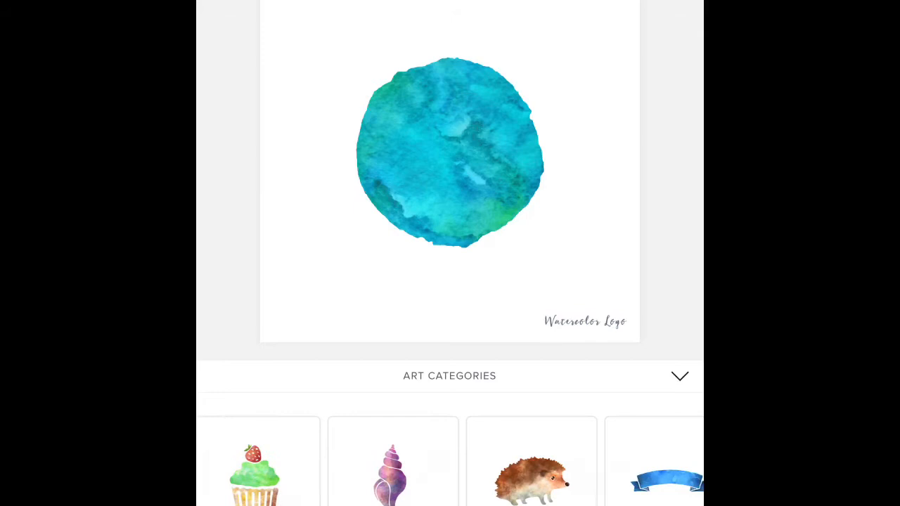
Delete the ribbon and laurel wreath, leaving a black swirl ring around the teal circle
{"action": "scroll", "scroll_direction": "down", "scroll_amount": 3}
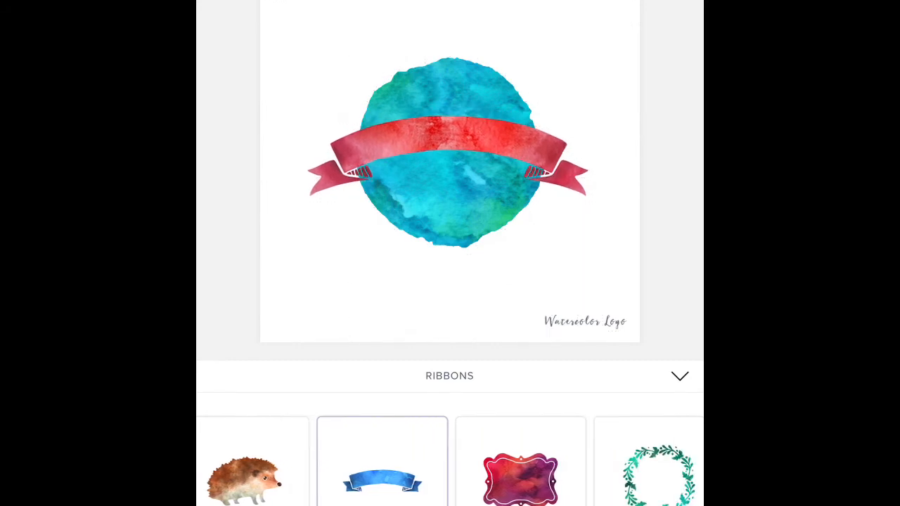
{"action": "left_click", "coordinate": [679, 375]}
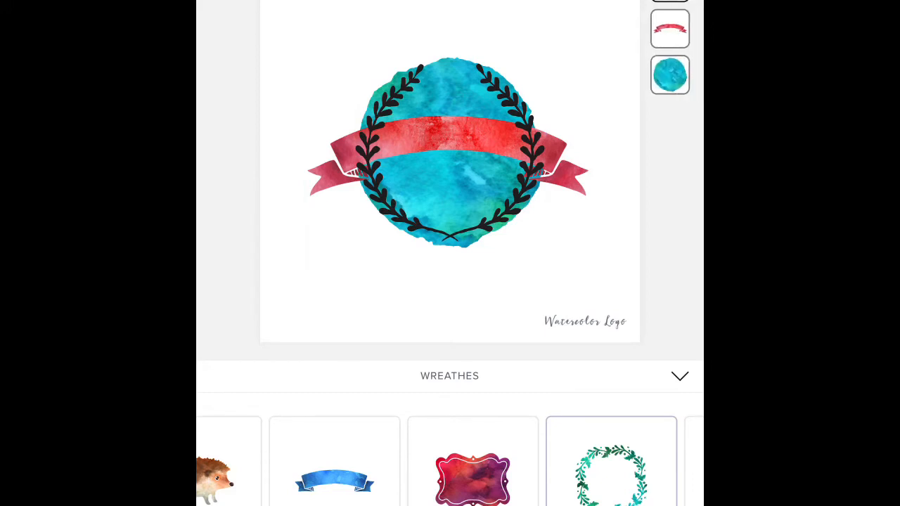
{"action": "left_click", "coordinate": [449, 155]}
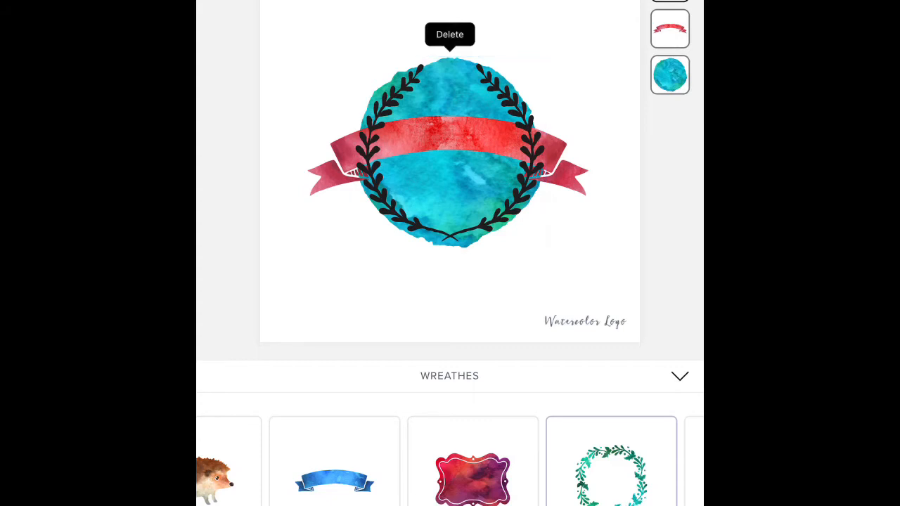
{"action": "left_click", "coordinate": [449, 34]}
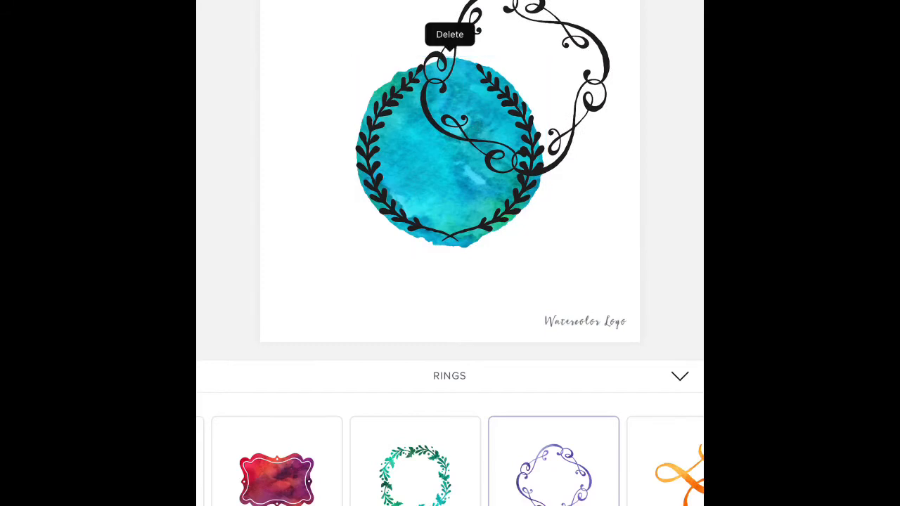
{"action": "left_click", "coordinate": [450, 33]}
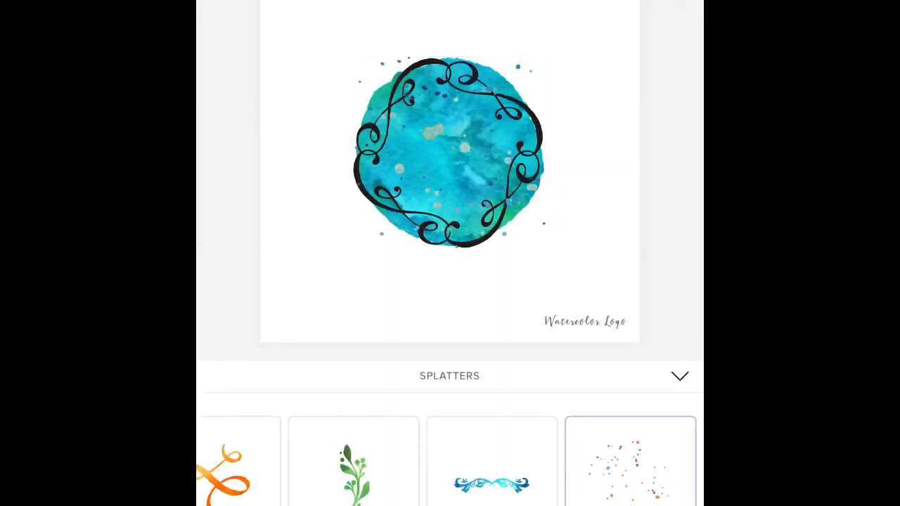
Delete the paint splatter dots and show the Paper texture choices
{"action": "left_click", "coordinate": [449, 151]}
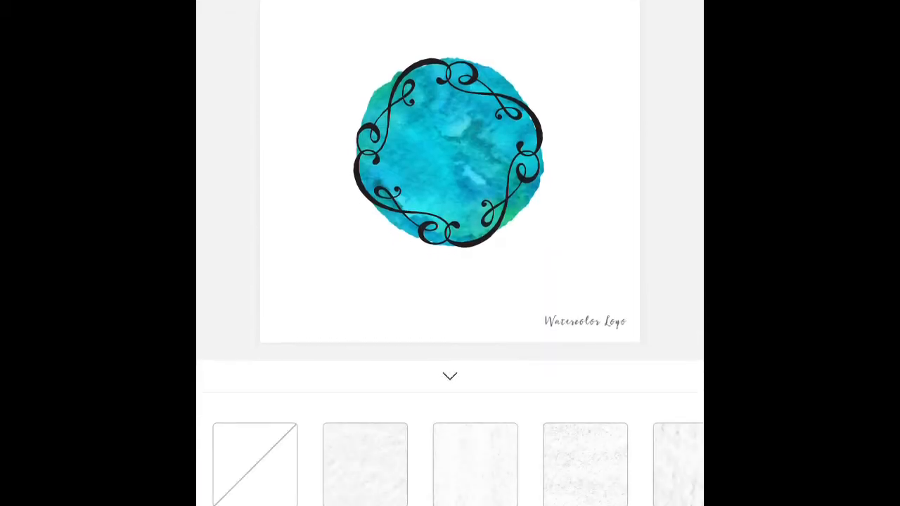
{"action": "left_click", "coordinate": [475, 464]}
{"action": "type", "text": "ABOUT KAIR"}
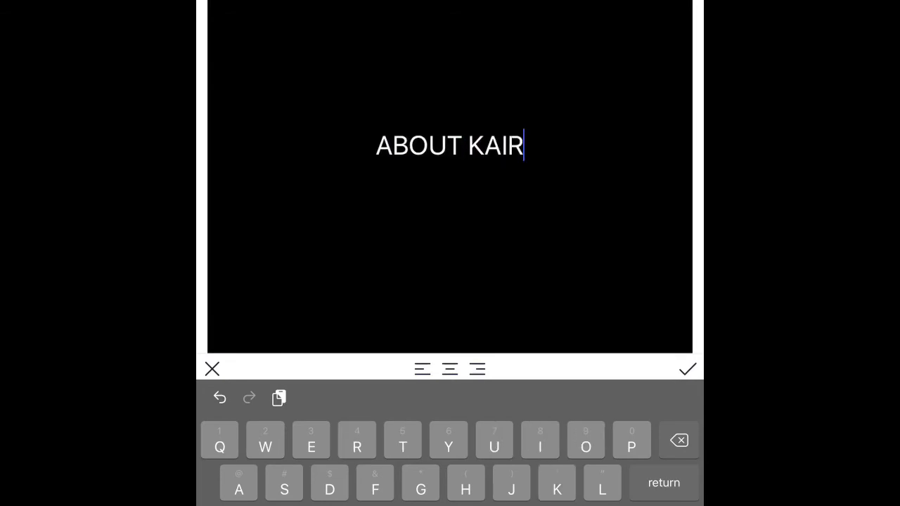
Apply a paper texture and add the caption 'ABOUT KAIROS' inside the circle
{"action": "type", "text": "OS"}
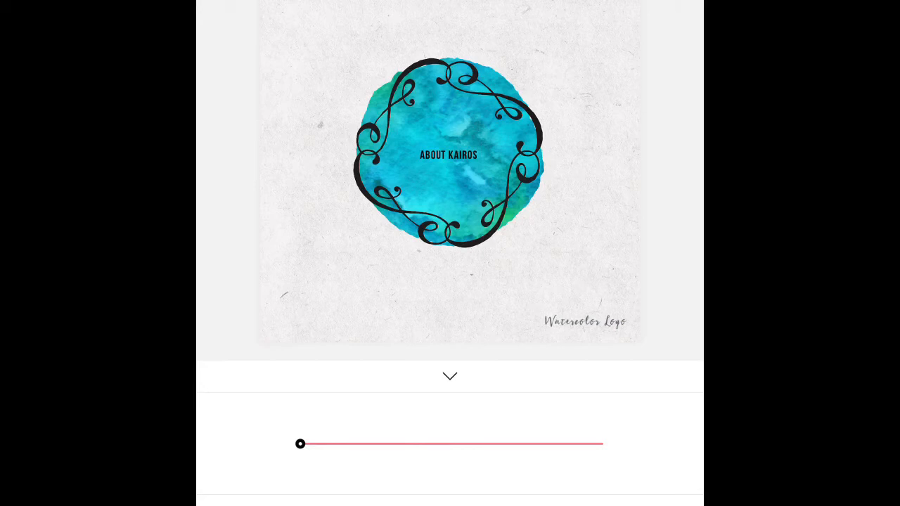
Widen the letter spacing of 'ABOUT KAIROS' using the spacing sliders
{"action": "left_click_drag", "start_coordinate": [299, 444], "coordinate": [344, 443]}
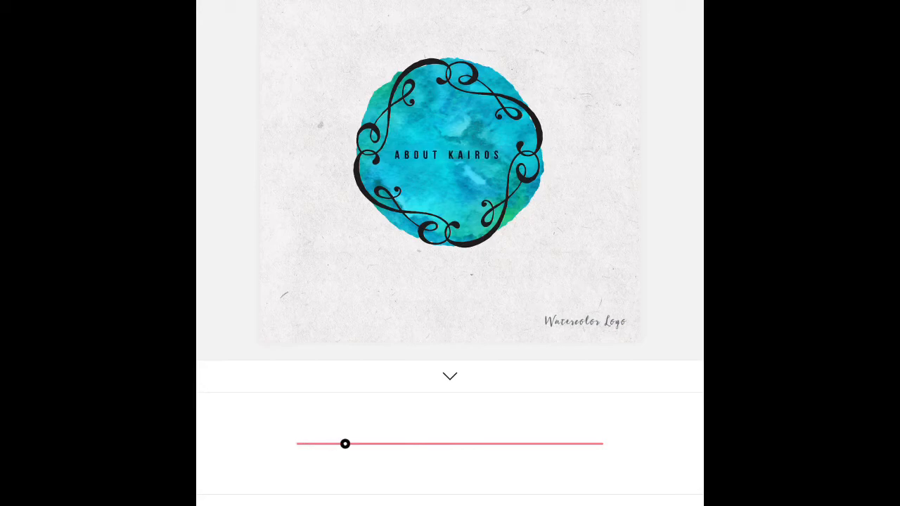
{"action": "left_click_drag", "start_coordinate": [345, 443], "coordinate": [341, 444]}
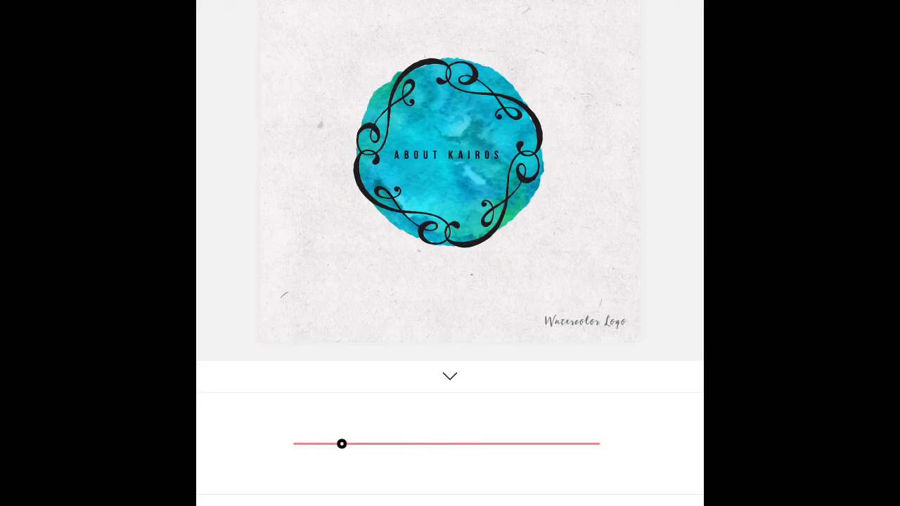
{"action": "left_click_drag", "start_coordinate": [342, 444], "coordinate": [450, 444]}
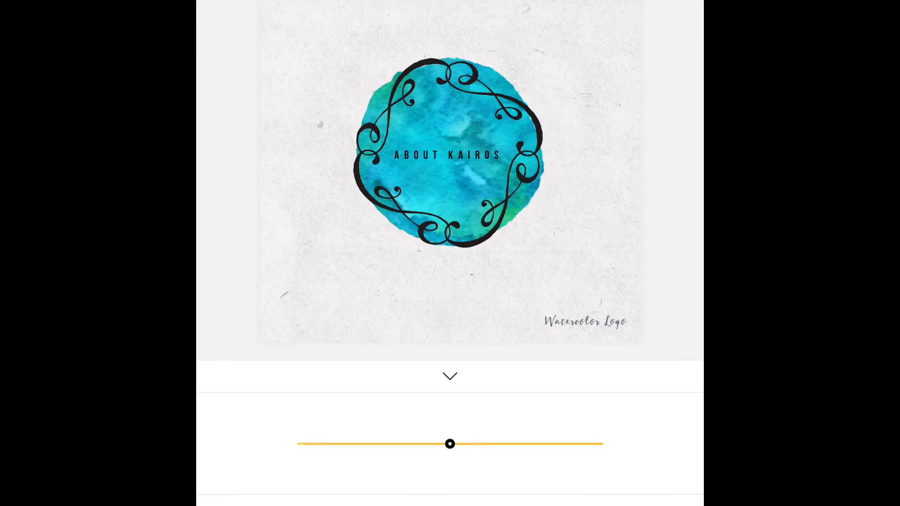
{"action": "left_click_drag", "start_coordinate": [450, 444], "coordinate": [555, 444]}
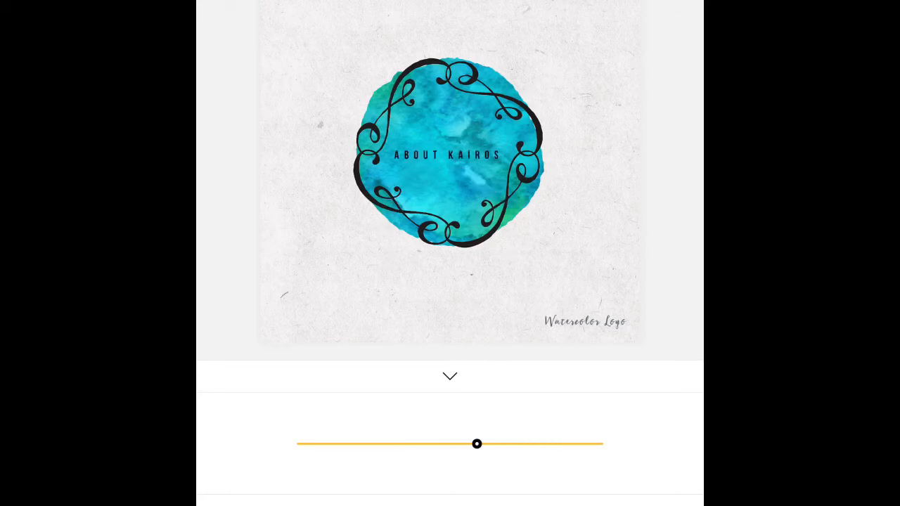
{"action": "left_click_drag", "start_coordinate": [476, 444], "coordinate": [300, 443]}
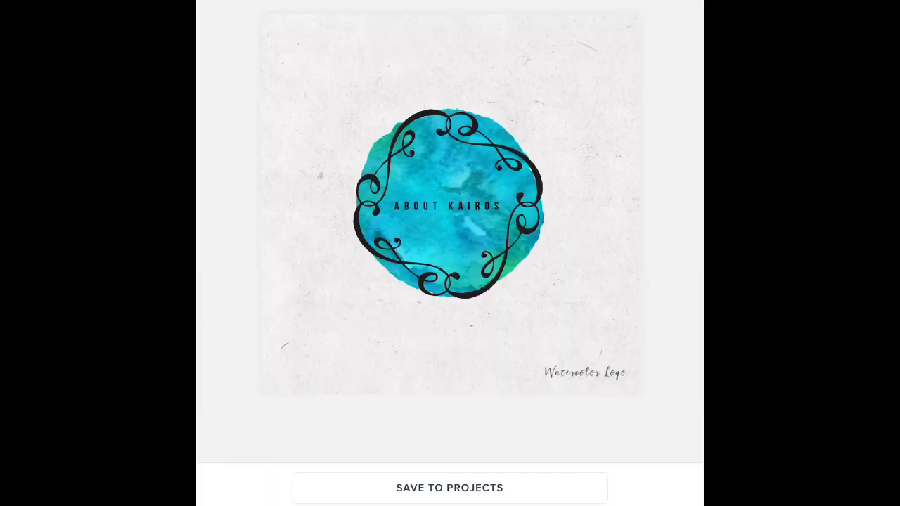
Save the logo and grant photo-library access so it lands in Photos
{"action": "left_click", "coordinate": [449, 488]}
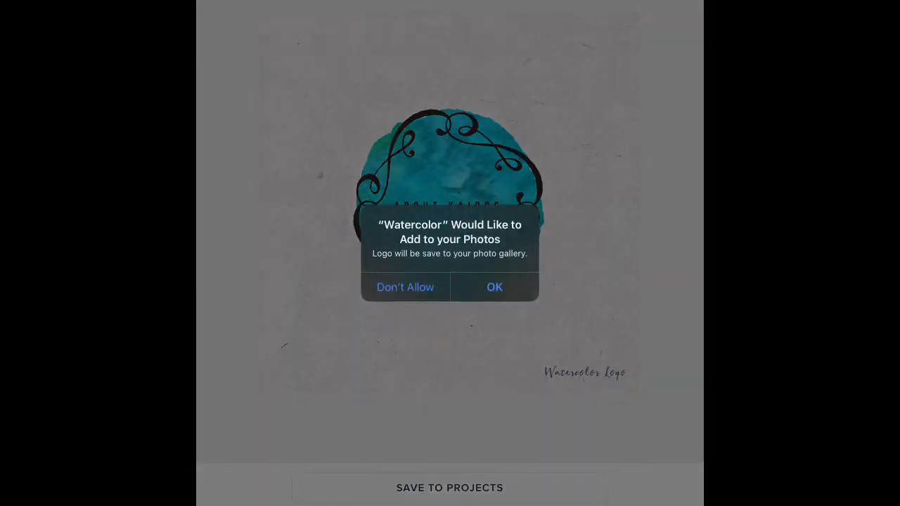
{"action": "left_click", "coordinate": [494, 286]}
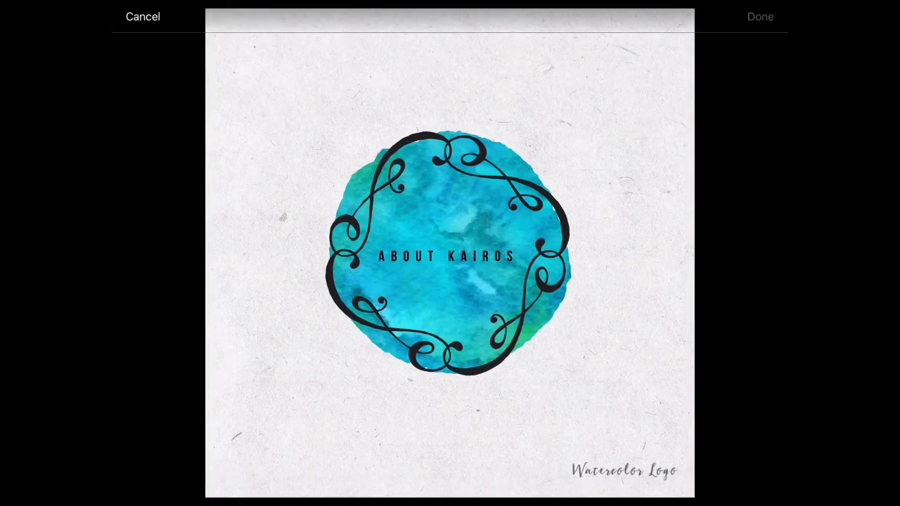
Crop the saved logo in Photos to cut off the watermark corner
{"action": "left_click", "coordinate": [145, 289]}
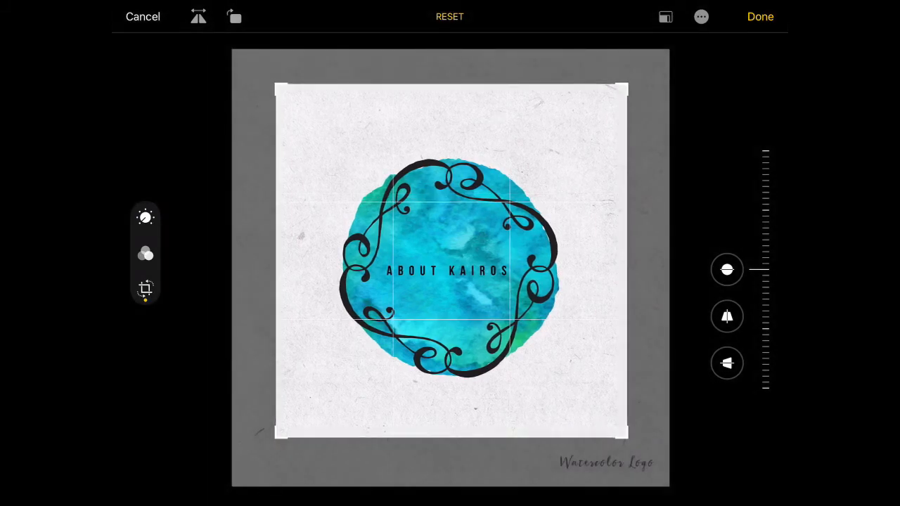
{"action": "left_click", "coordinate": [760, 17]}
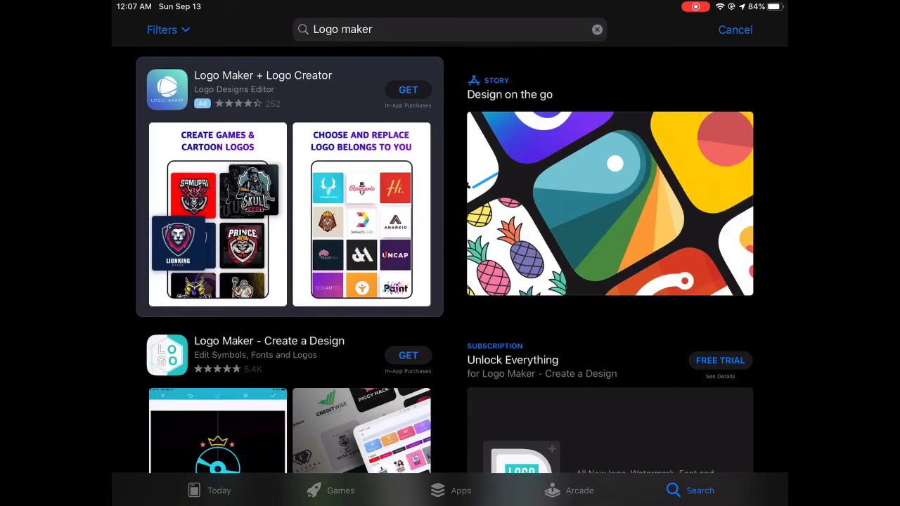
Scroll the 'Logo maker' App Store results to reveal Watercolour Logo Maker and Canva
{"action": "scroll", "scroll_direction": "down", "scroll_amount": 3}
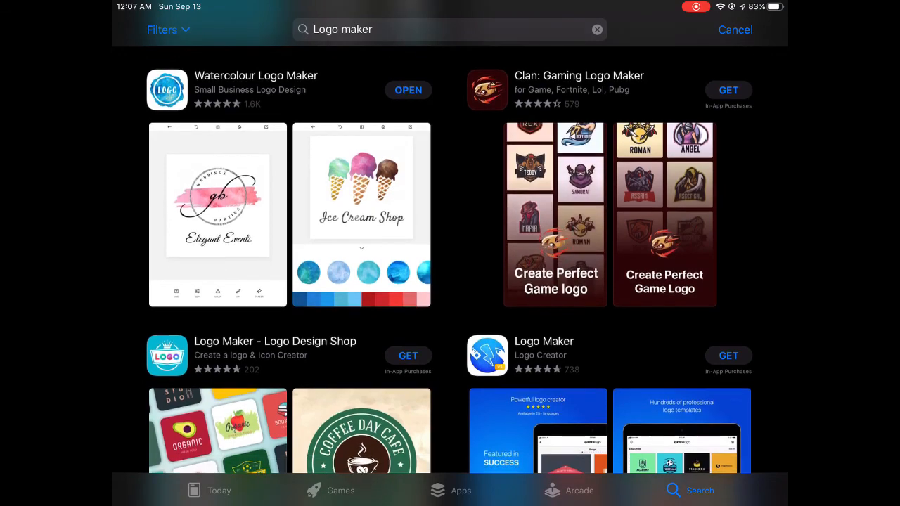
{"action": "scroll", "scroll_direction": "down", "scroll_amount": 3}
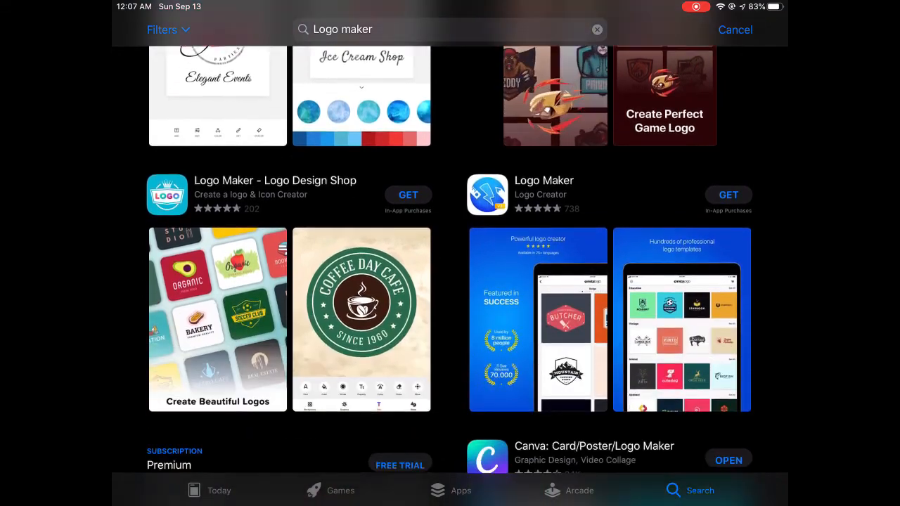
{"action": "scroll", "scroll_direction": "down", "scroll_amount": 3}
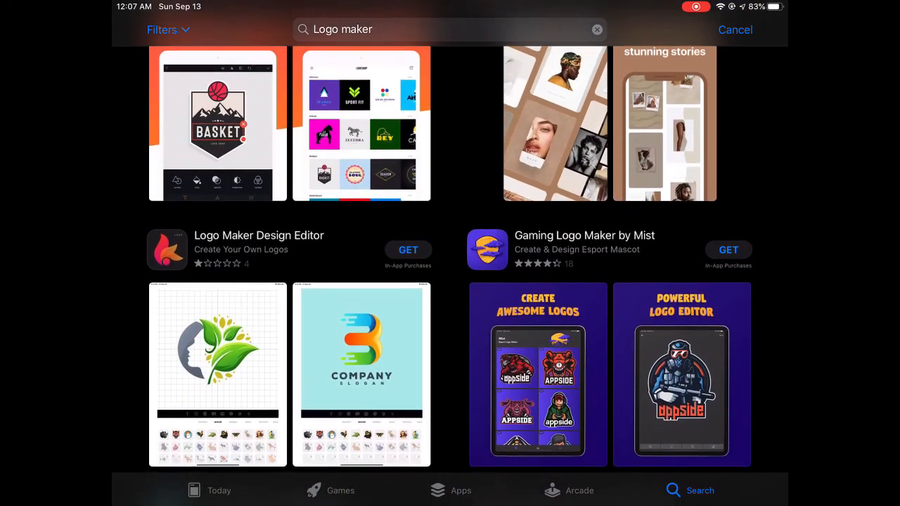
{"action": "scroll", "scroll_direction": "down", "scroll_amount": 3}
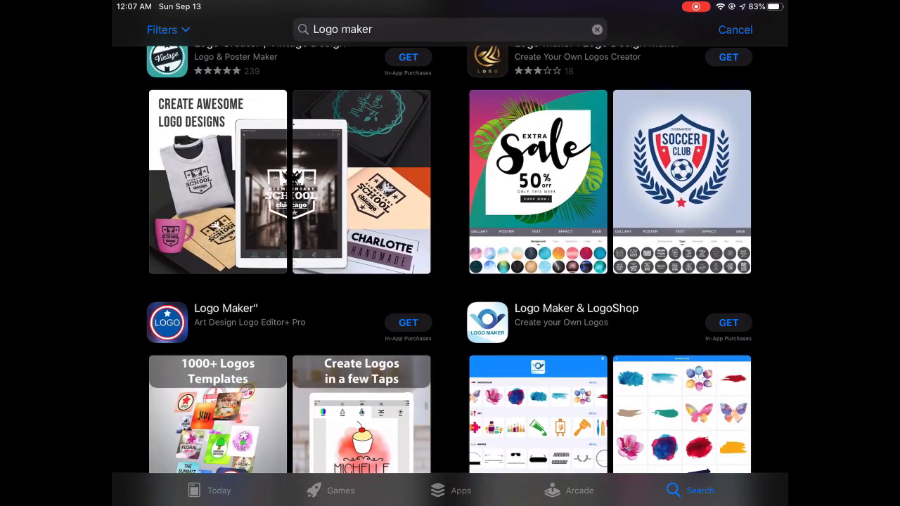